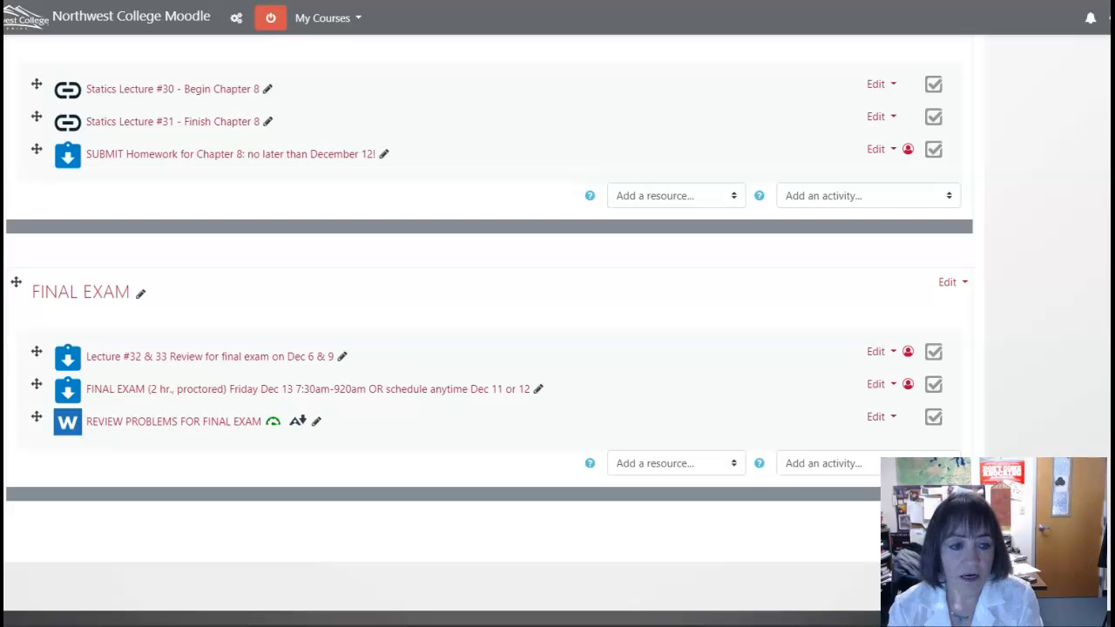
mouse_move(275, 154)
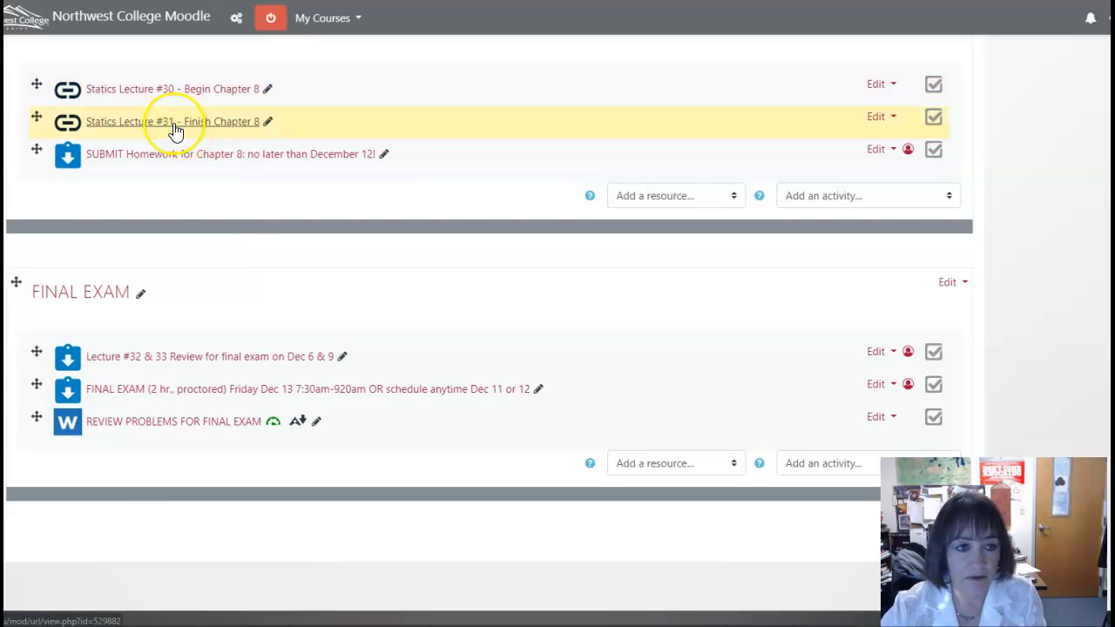
mouse_move(209, 89)
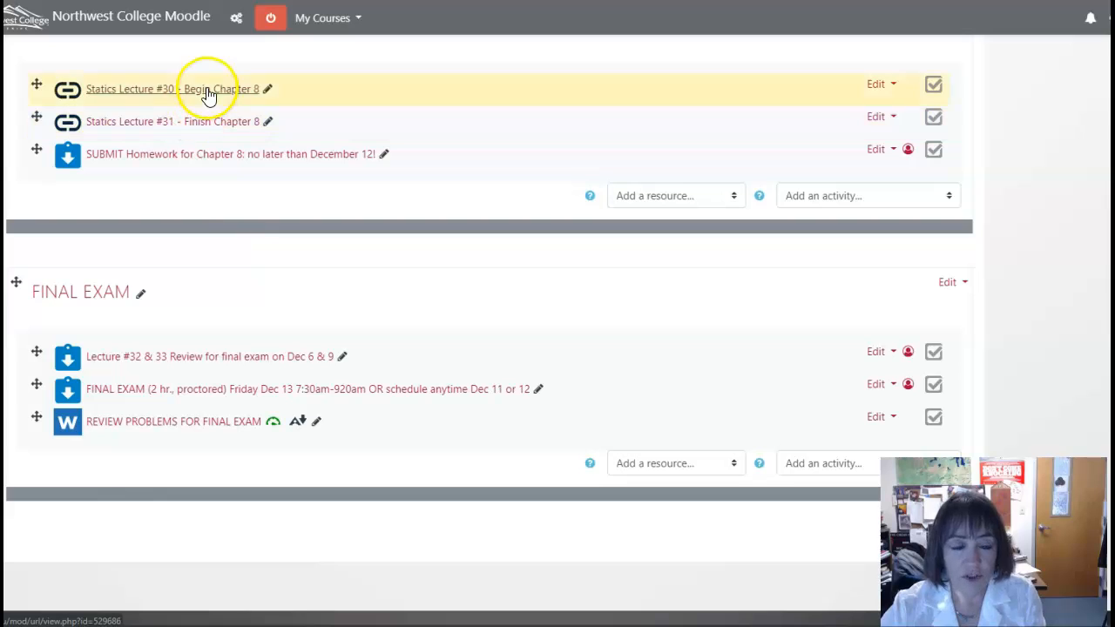
mouse_move(208, 121)
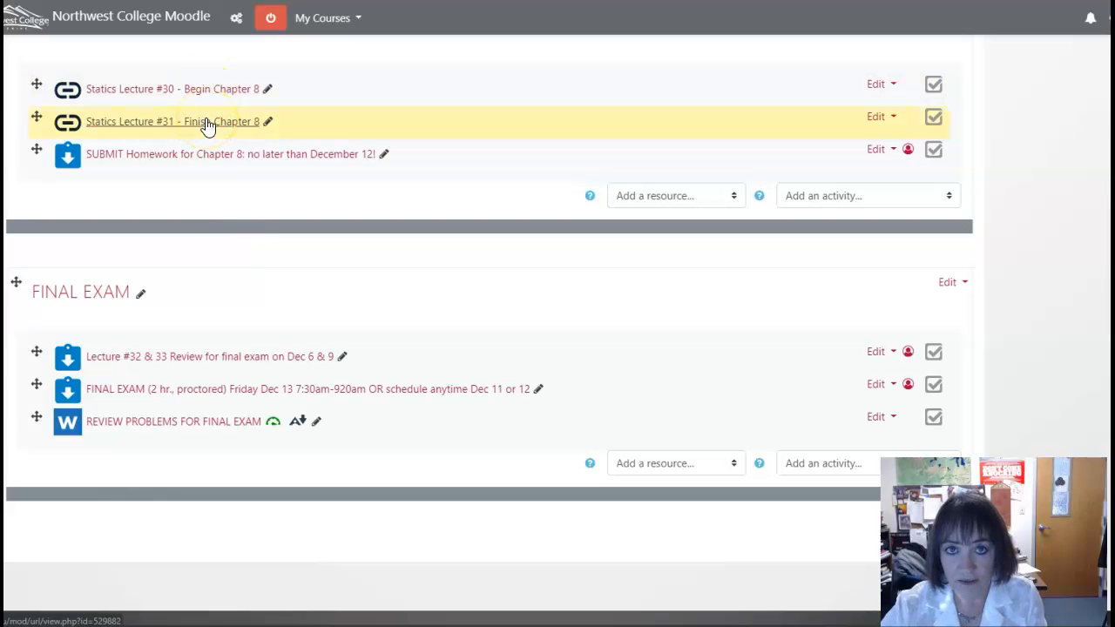
mouse_move(213, 161)
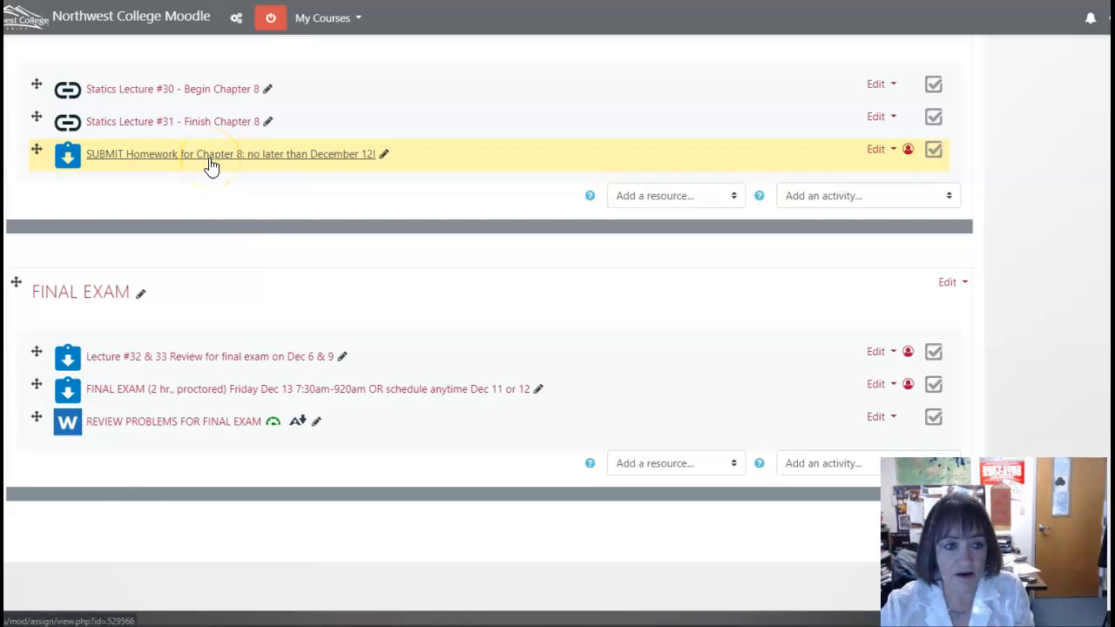
mouse_move(174, 163)
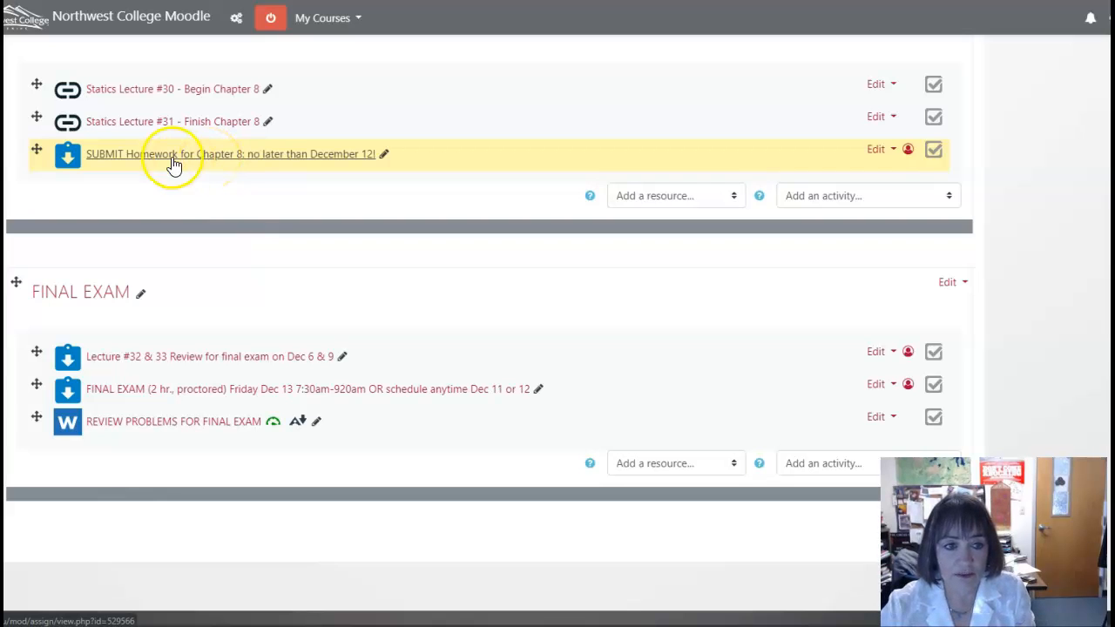
mouse_move(34, 190)
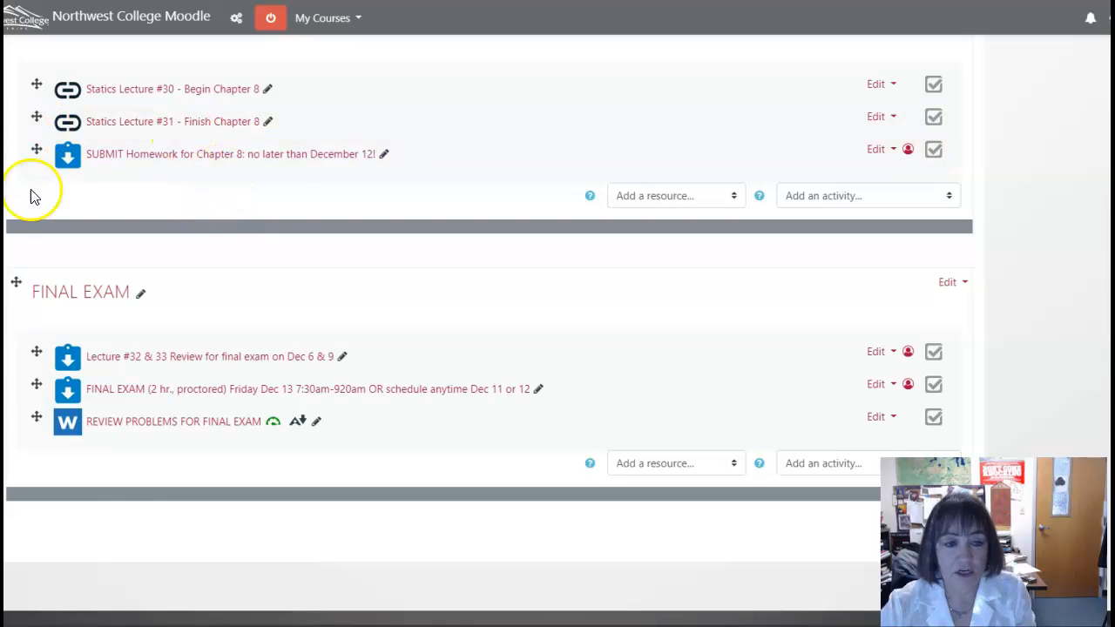
mouse_move(266, 179)
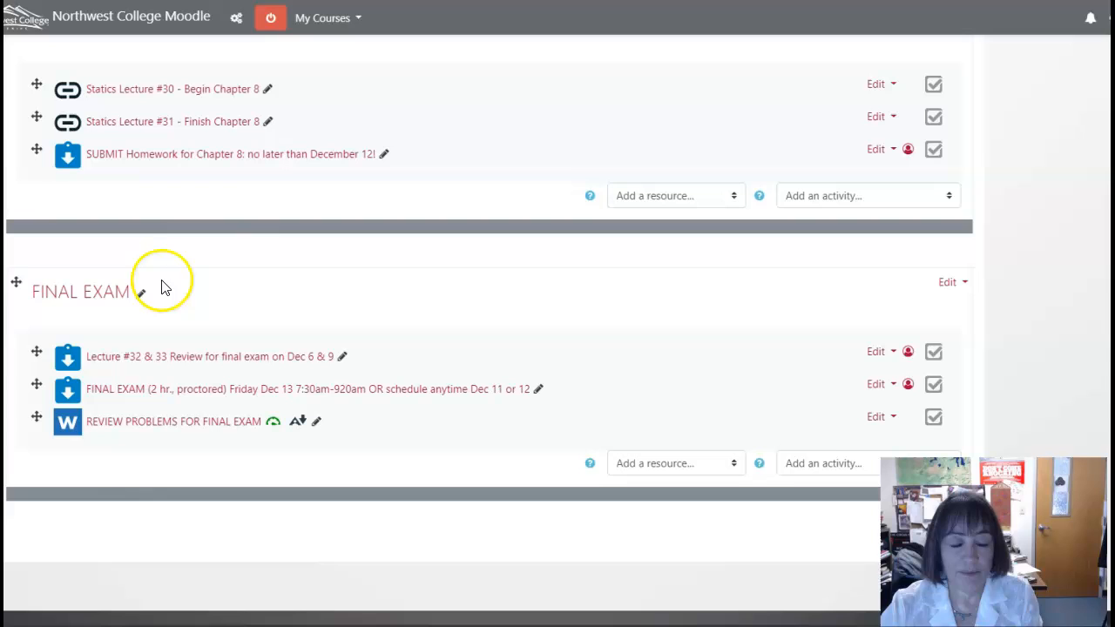
mouse_move(122, 356)
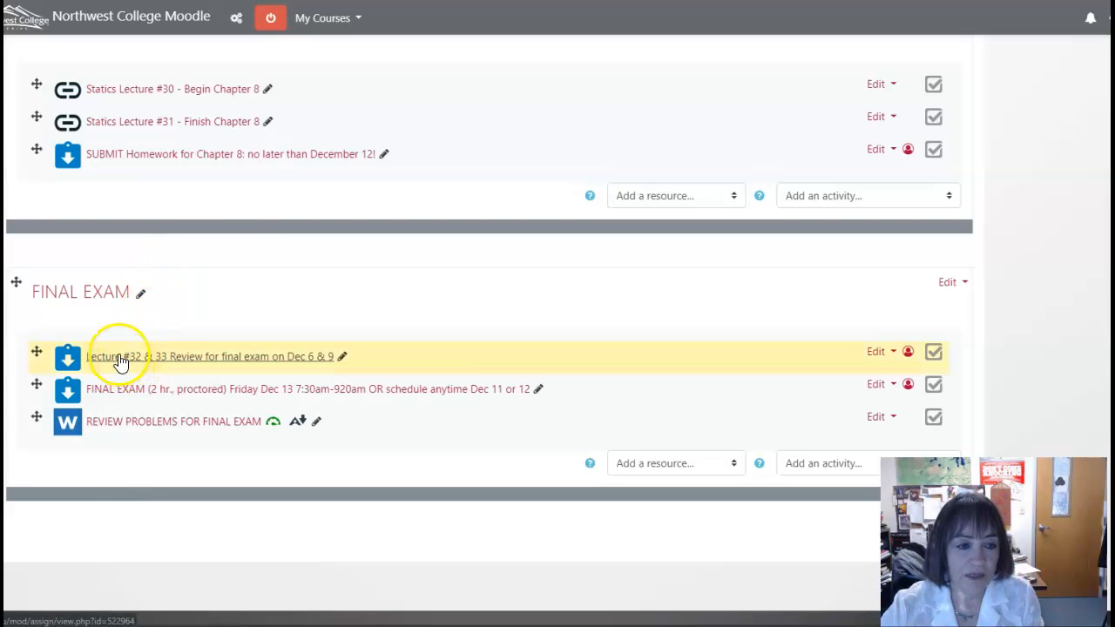
mouse_move(239, 371)
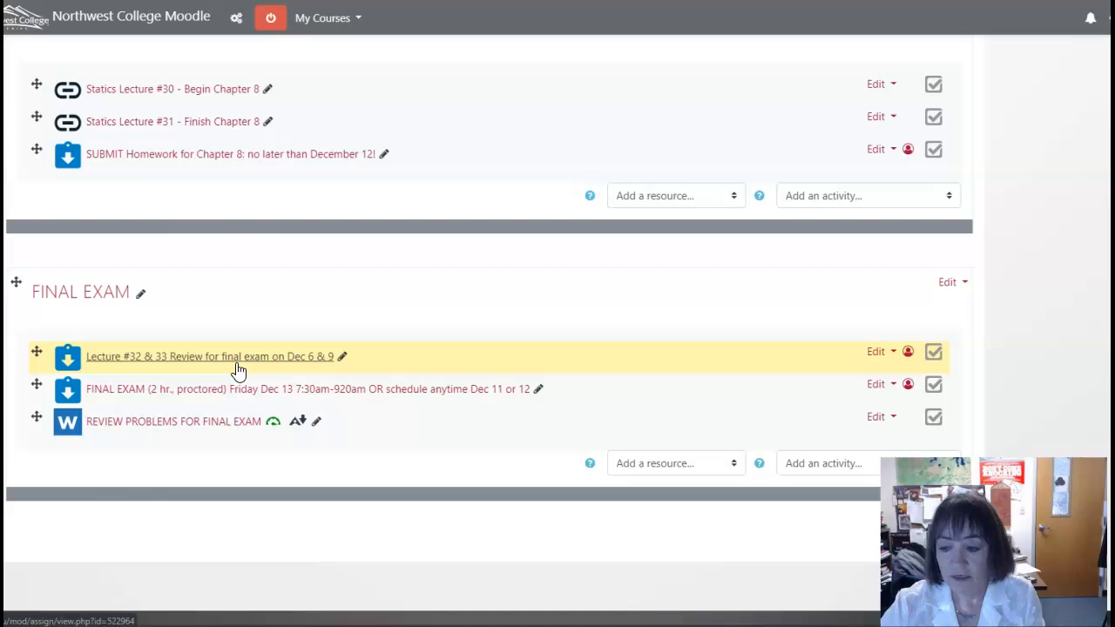
mouse_move(252, 359)
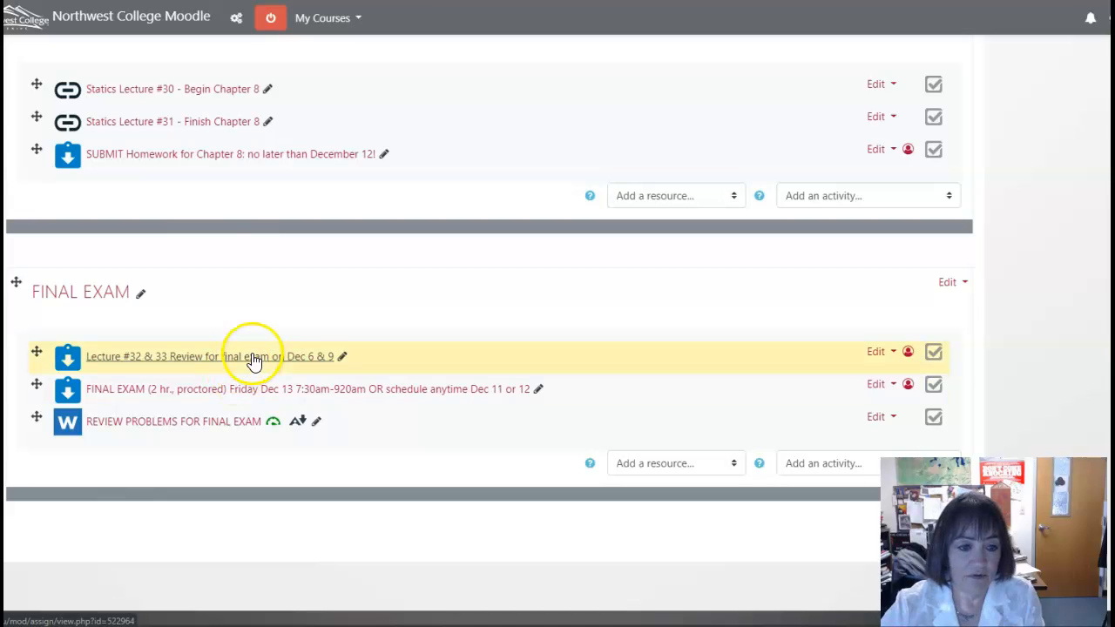
mouse_move(177, 394)
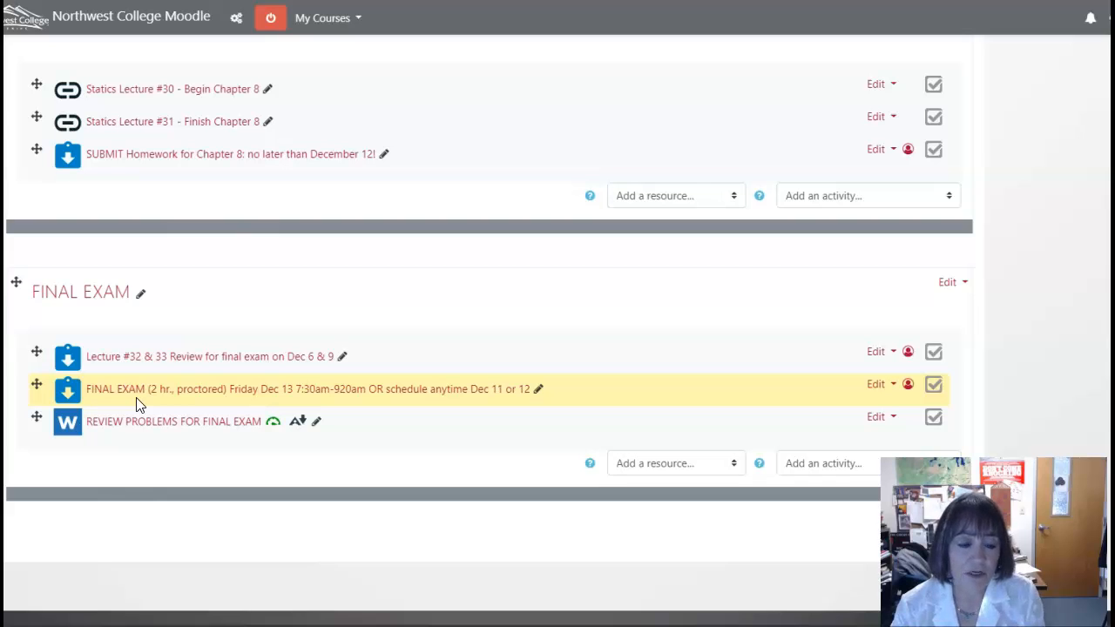
mouse_move(140, 421)
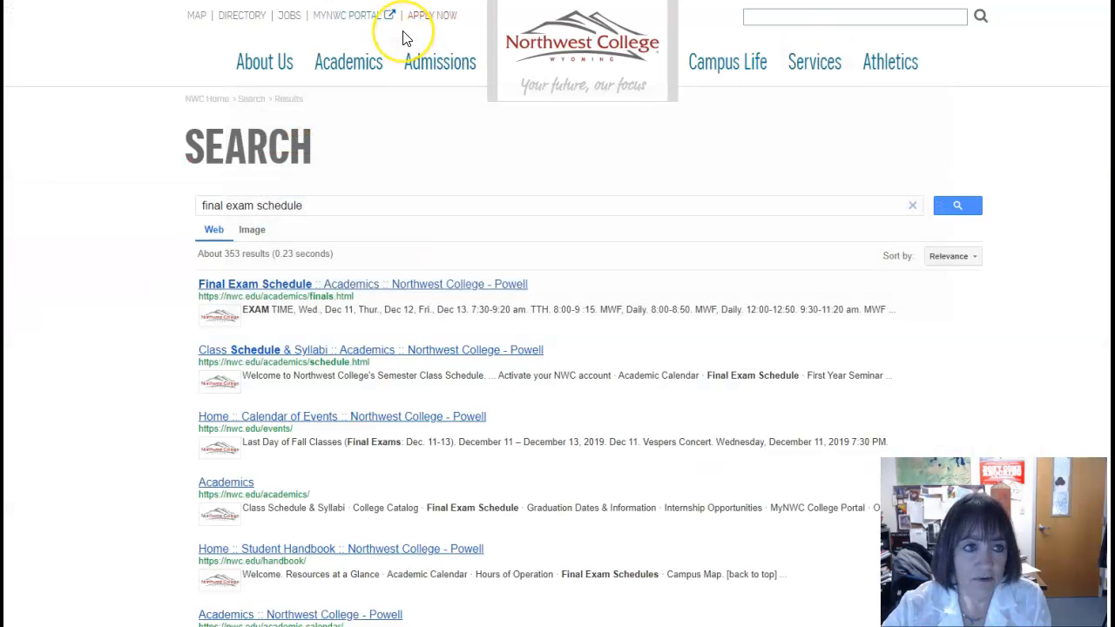
mouse_move(235, 288)
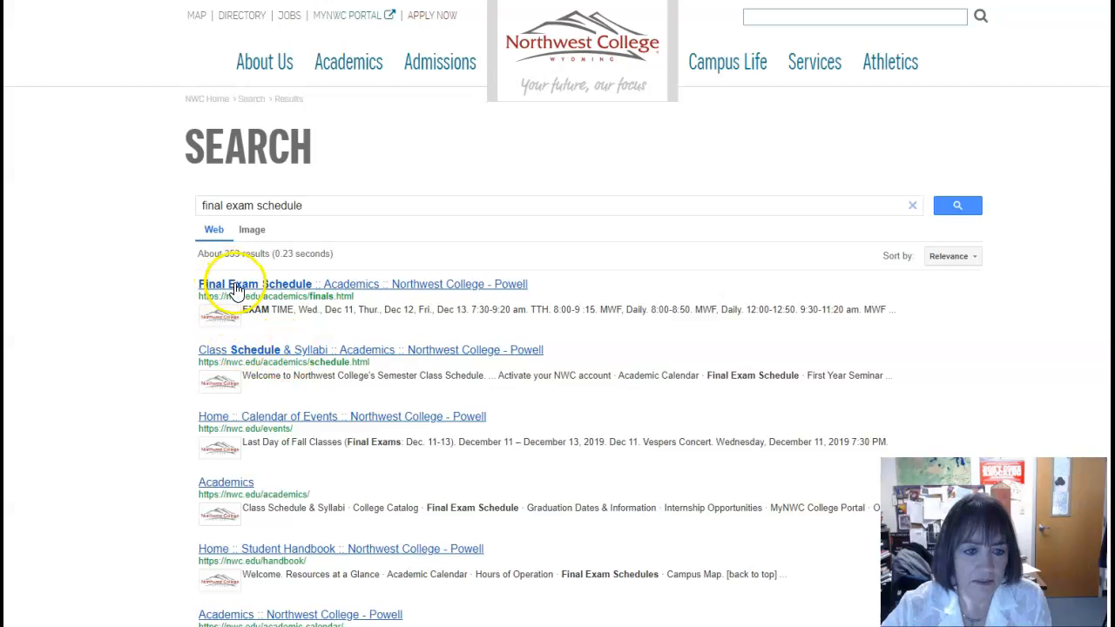
Open Northwest College's Final Exam Schedule and scroll to the Fall 2019 December 11–13 timetable
click(251, 284)
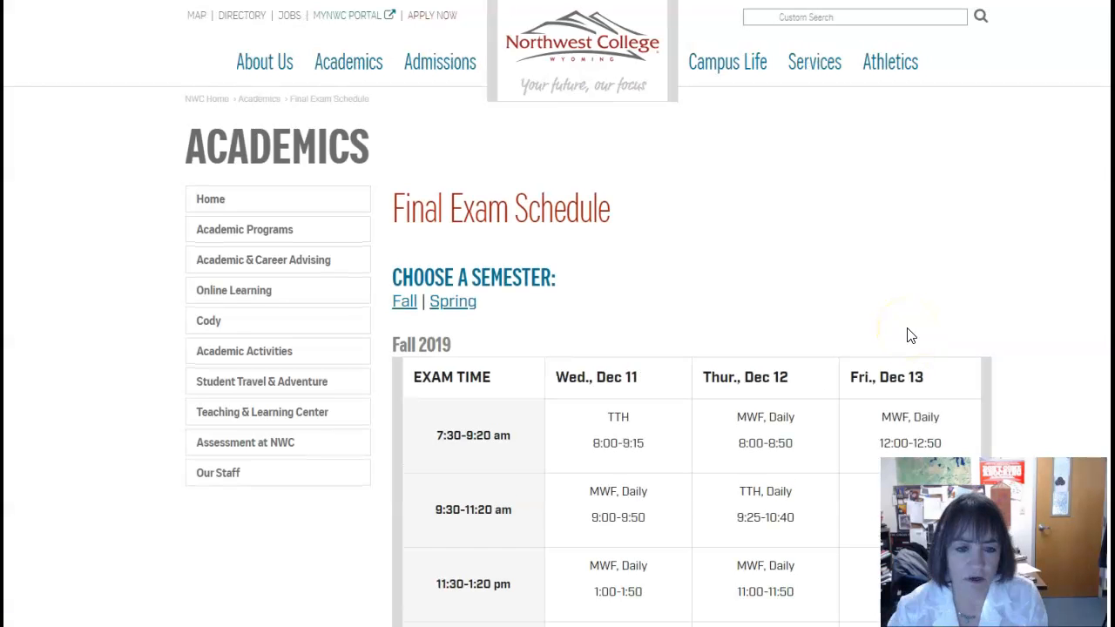
scroll(down, 3)
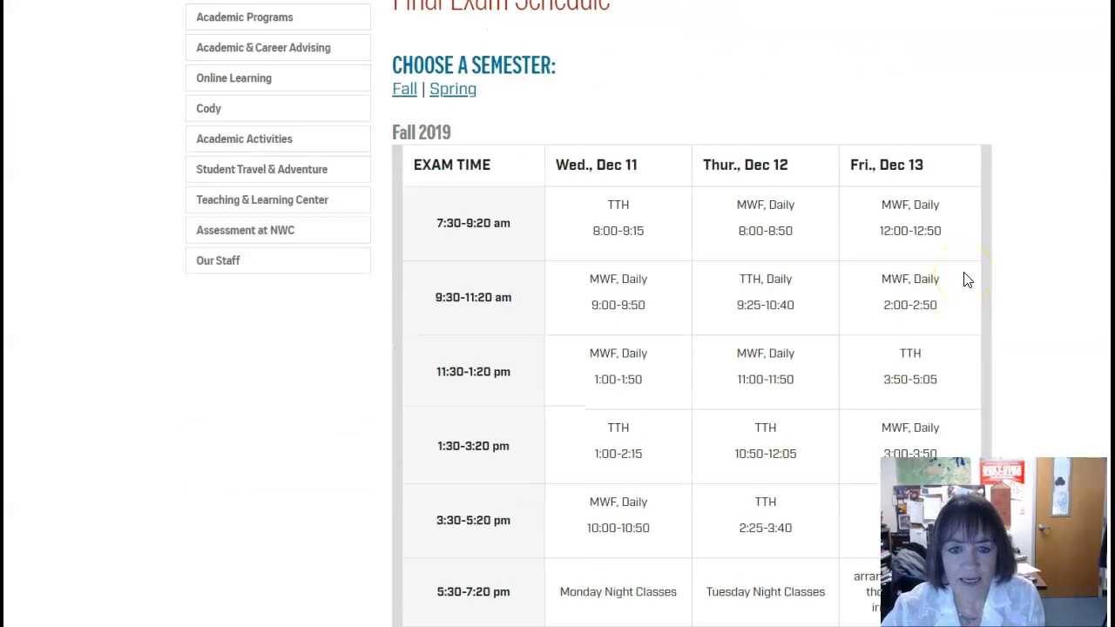
scroll(down, 3)
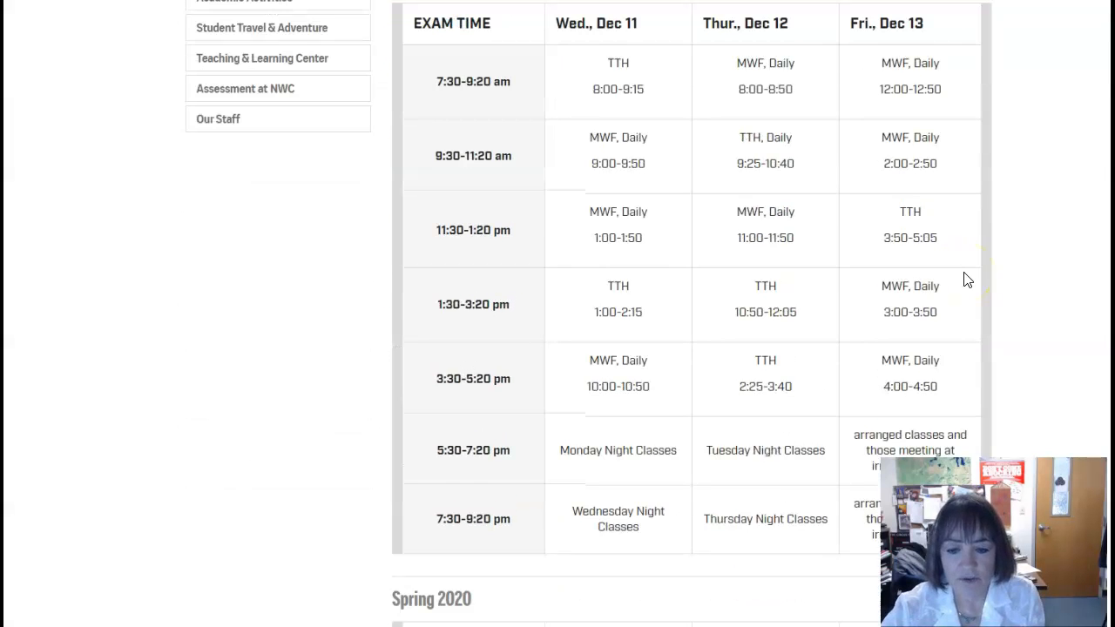
scroll(up, 3)
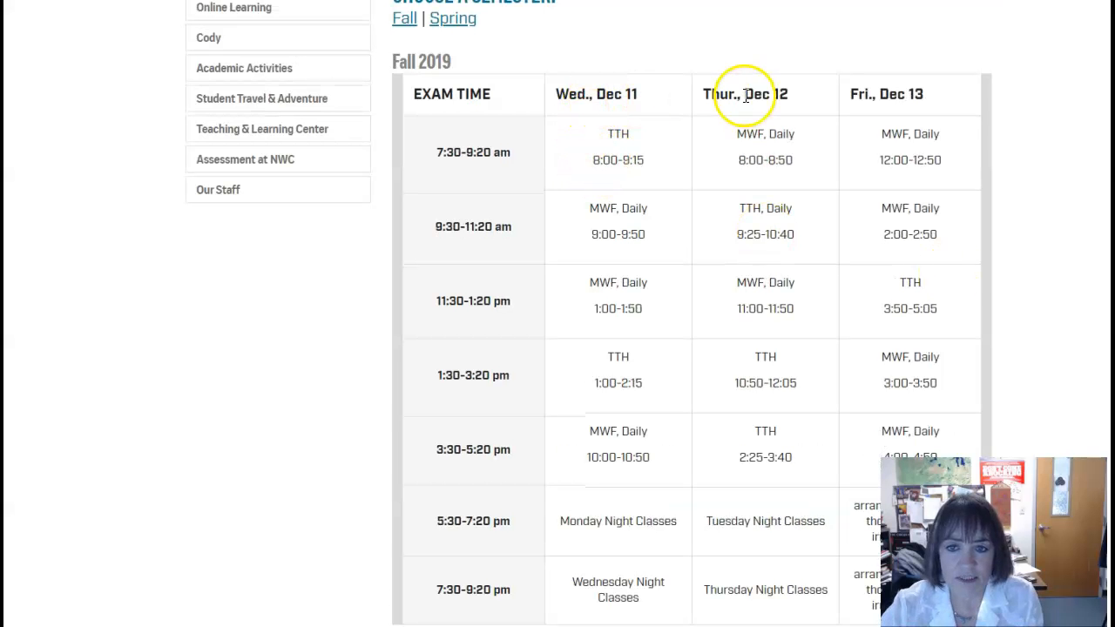
mouse_move(575, 157)
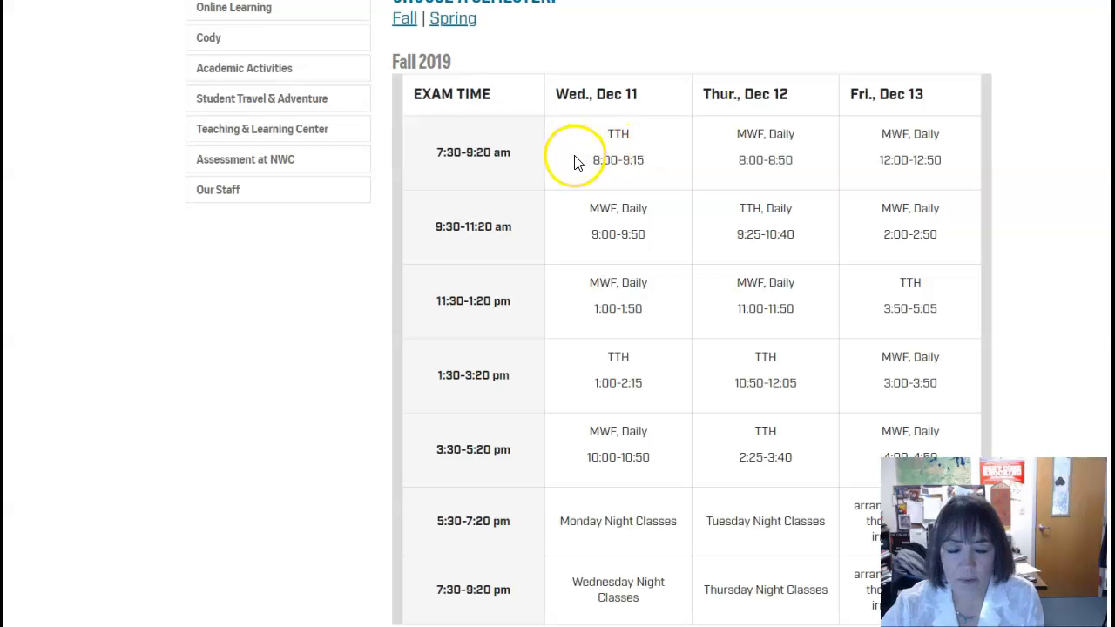
mouse_move(911, 152)
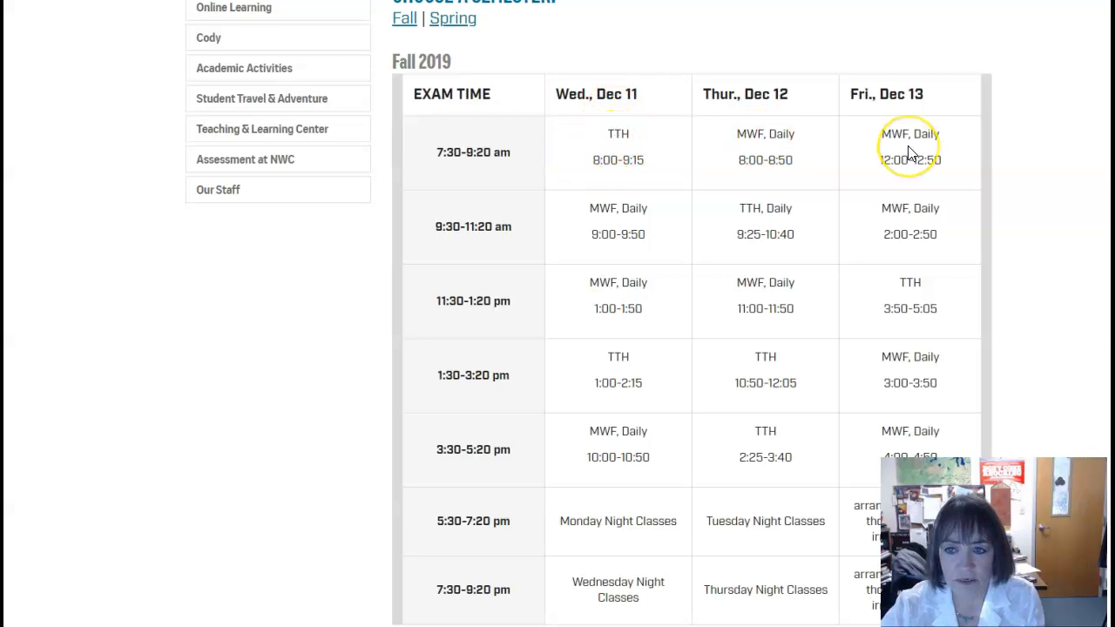
mouse_move(492, 165)
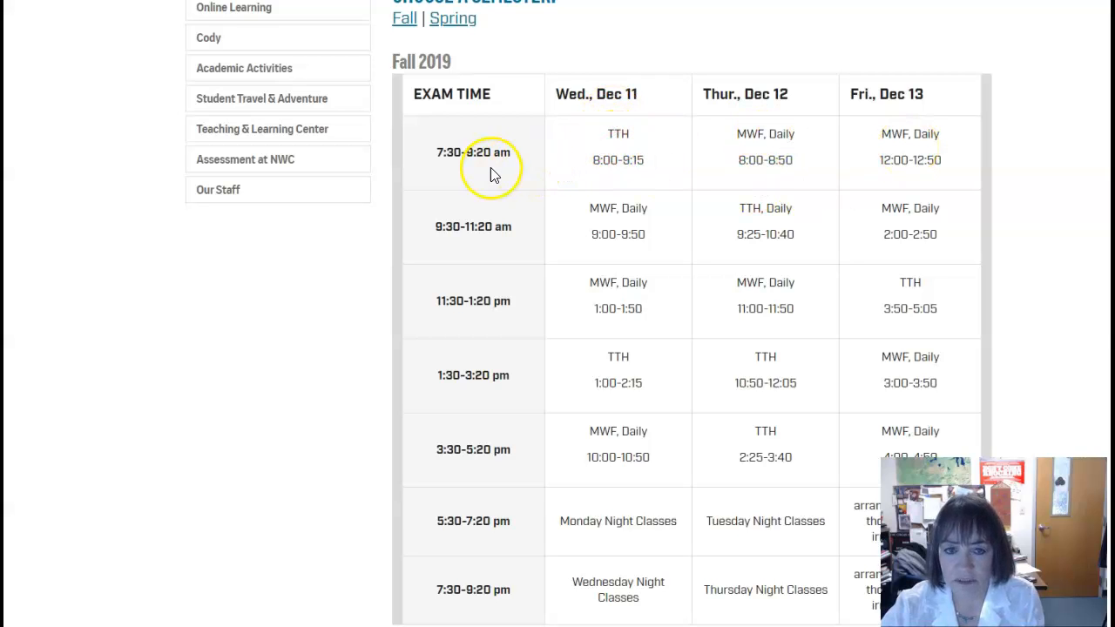
mouse_move(941, 186)
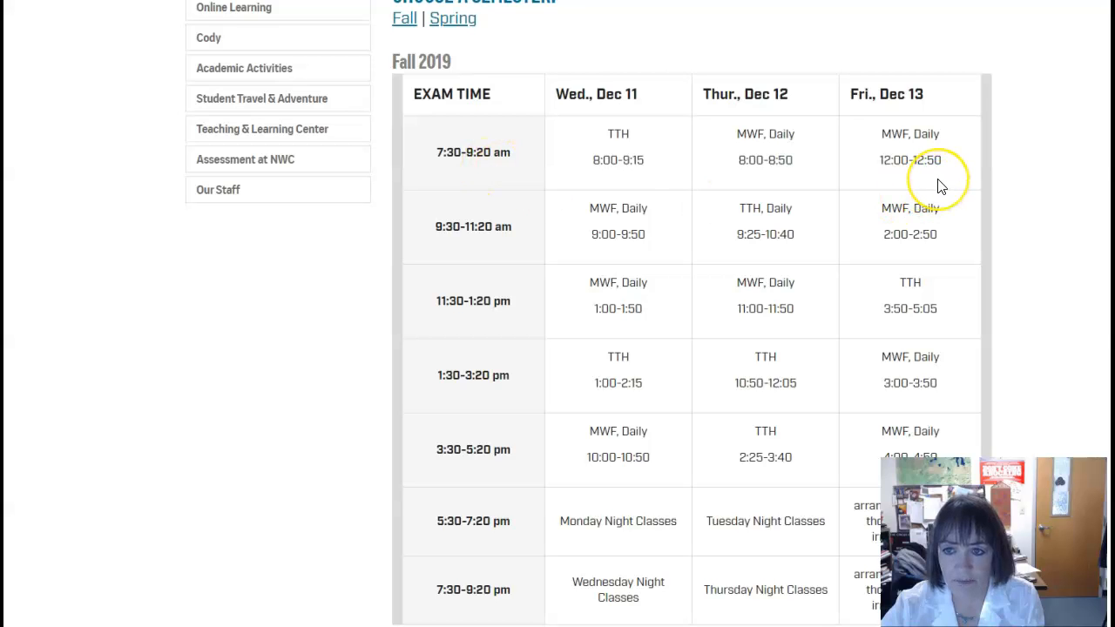
mouse_move(939, 179)
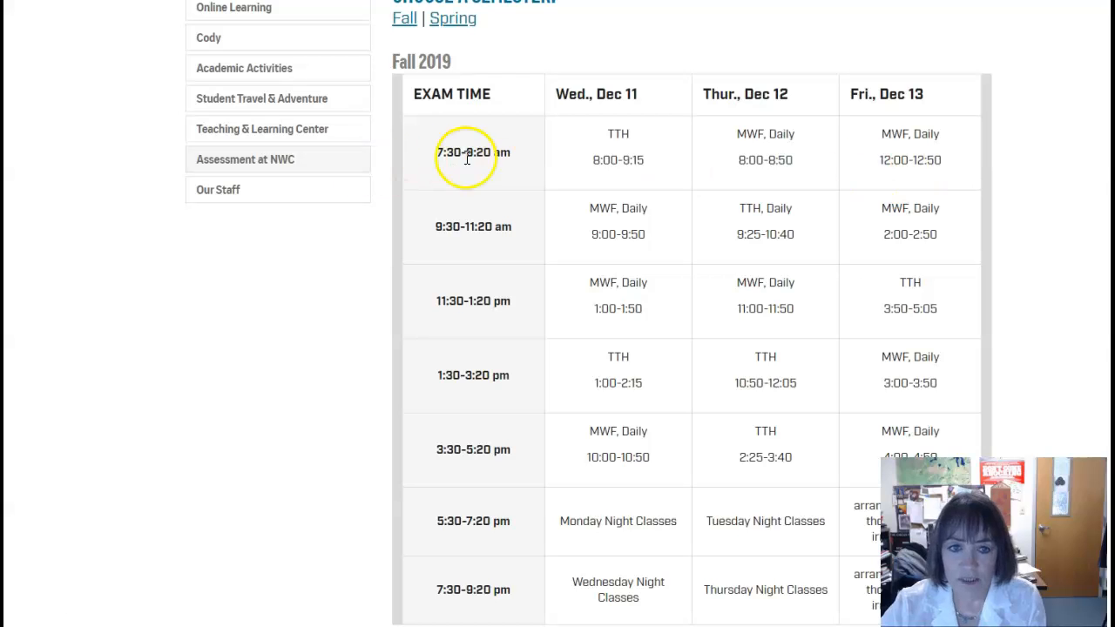
mouse_move(937, 169)
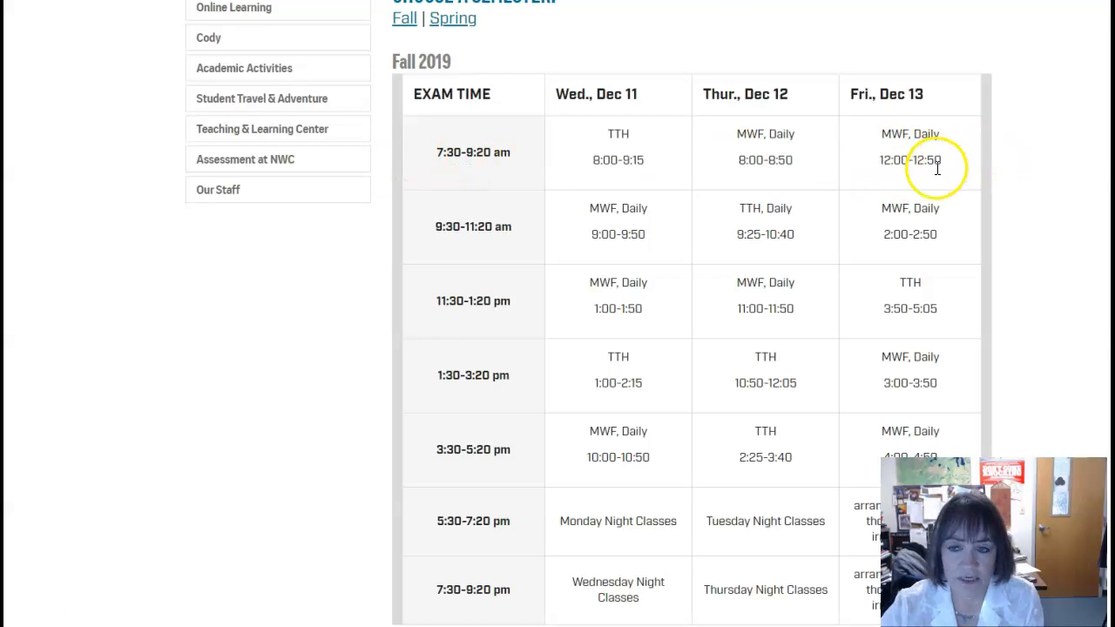
mouse_move(535, 300)
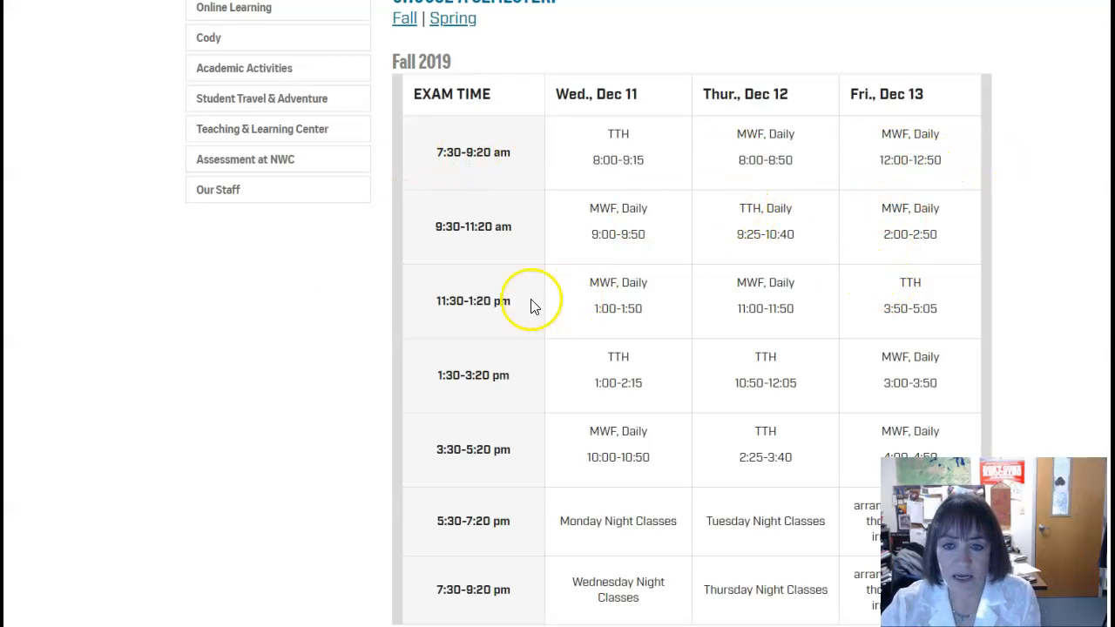
mouse_move(296, 302)
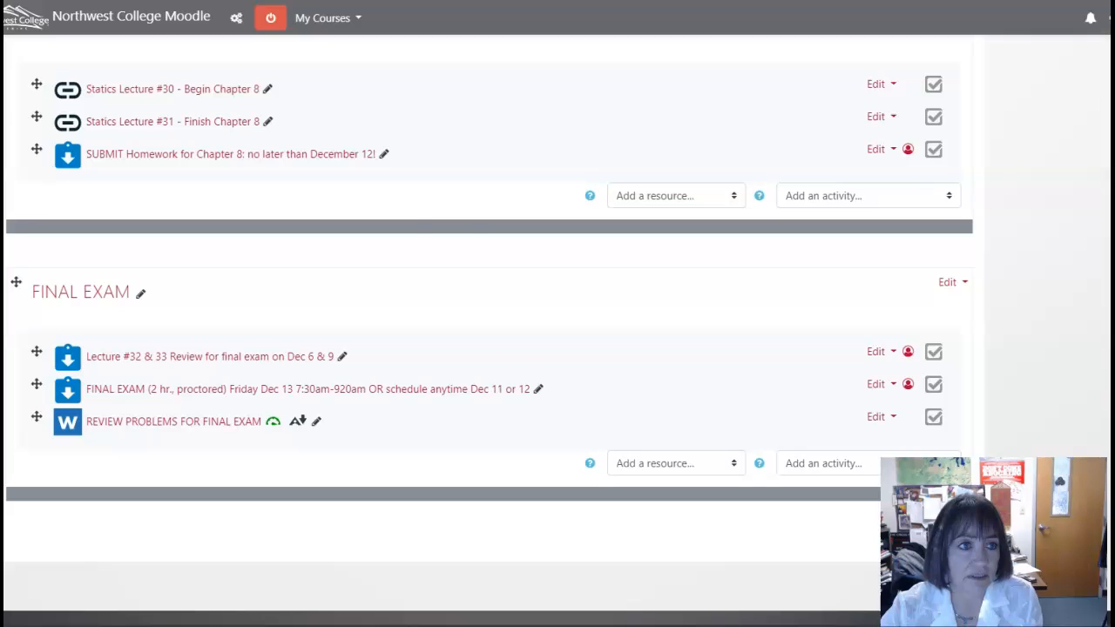
mouse_move(419, 454)
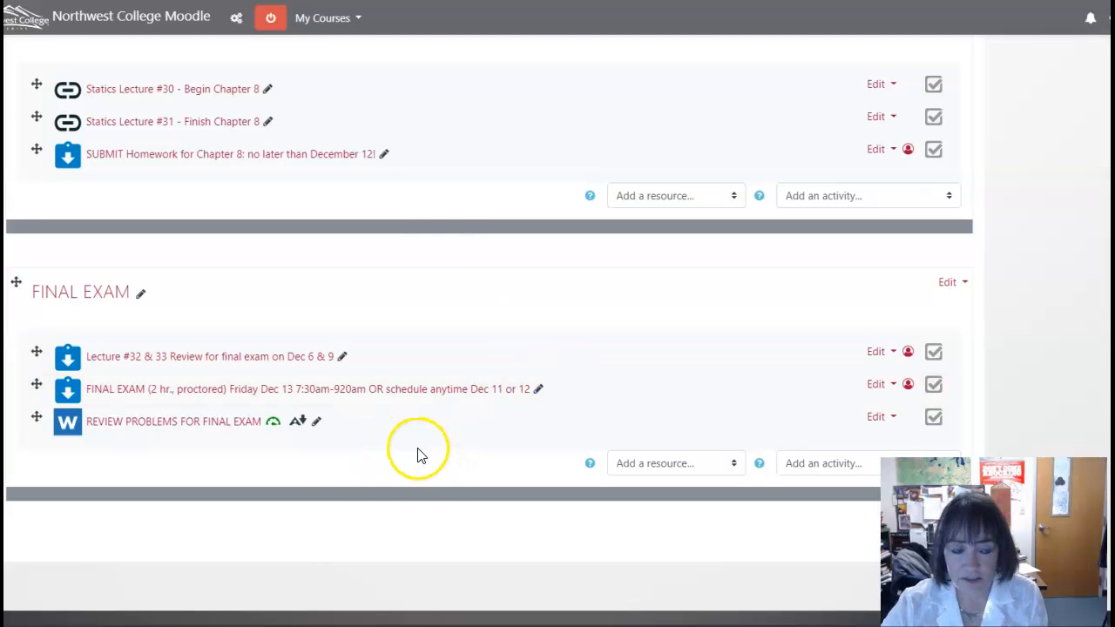
mouse_move(74, 455)
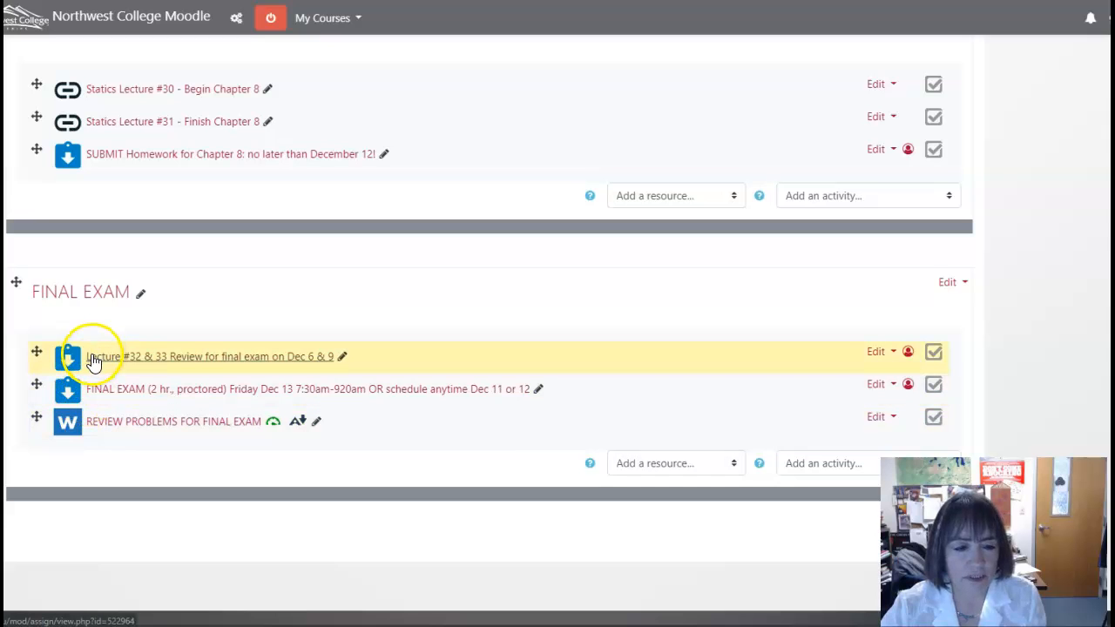
mouse_move(122, 369)
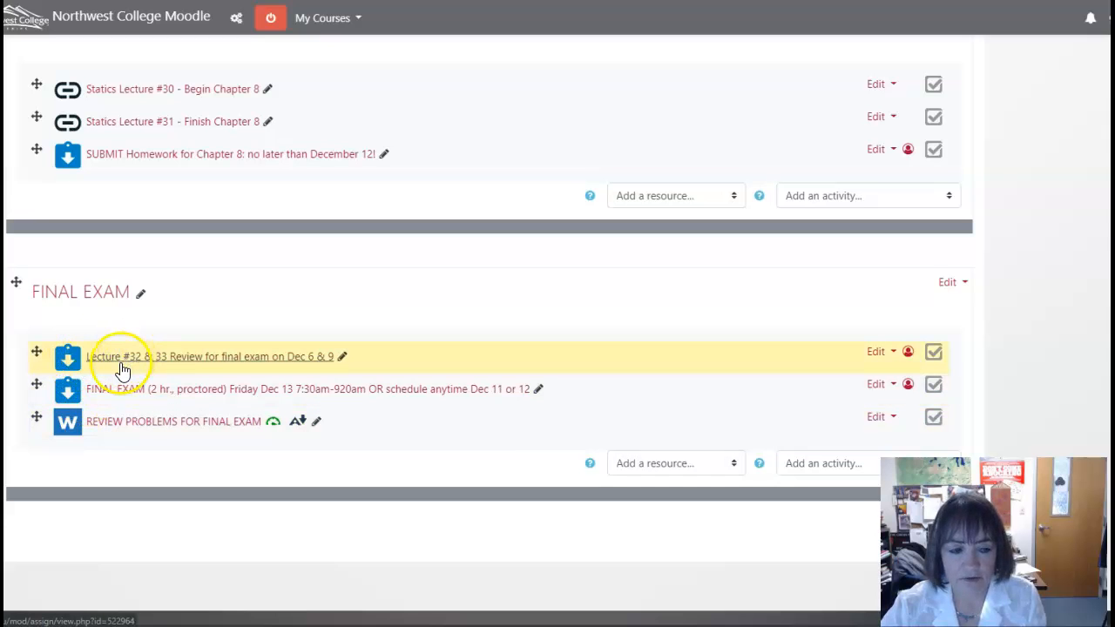
mouse_move(148, 375)
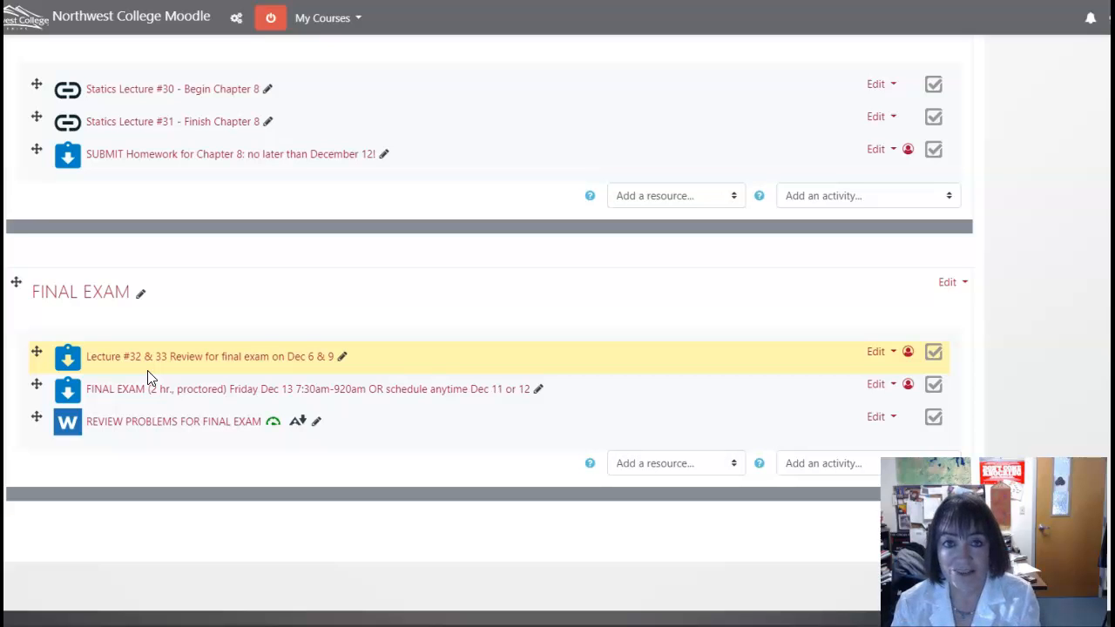
mouse_move(168, 412)
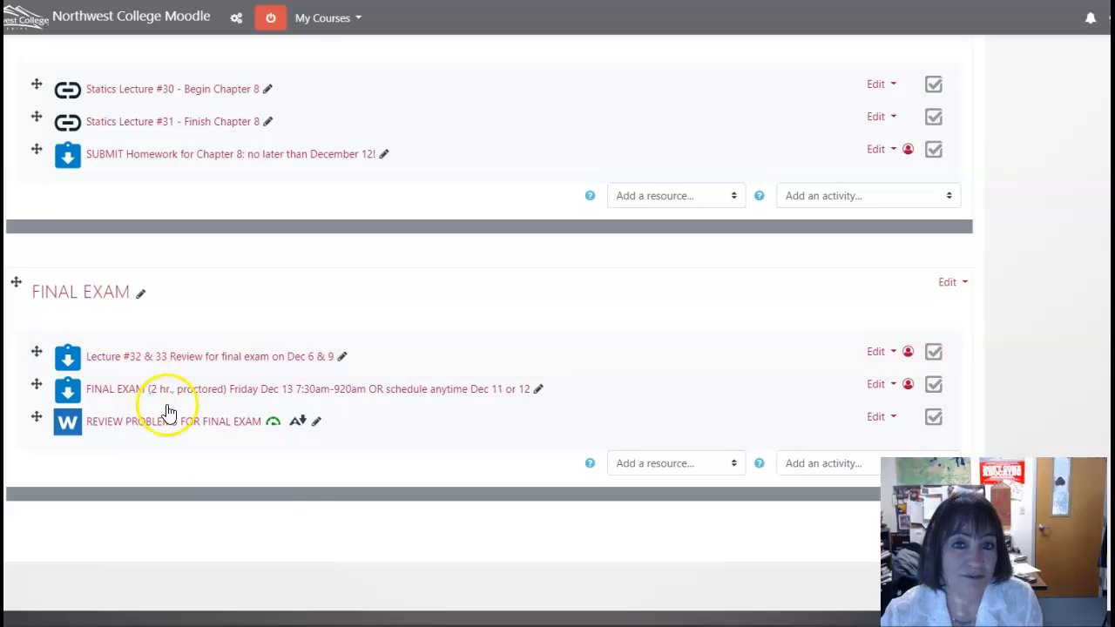